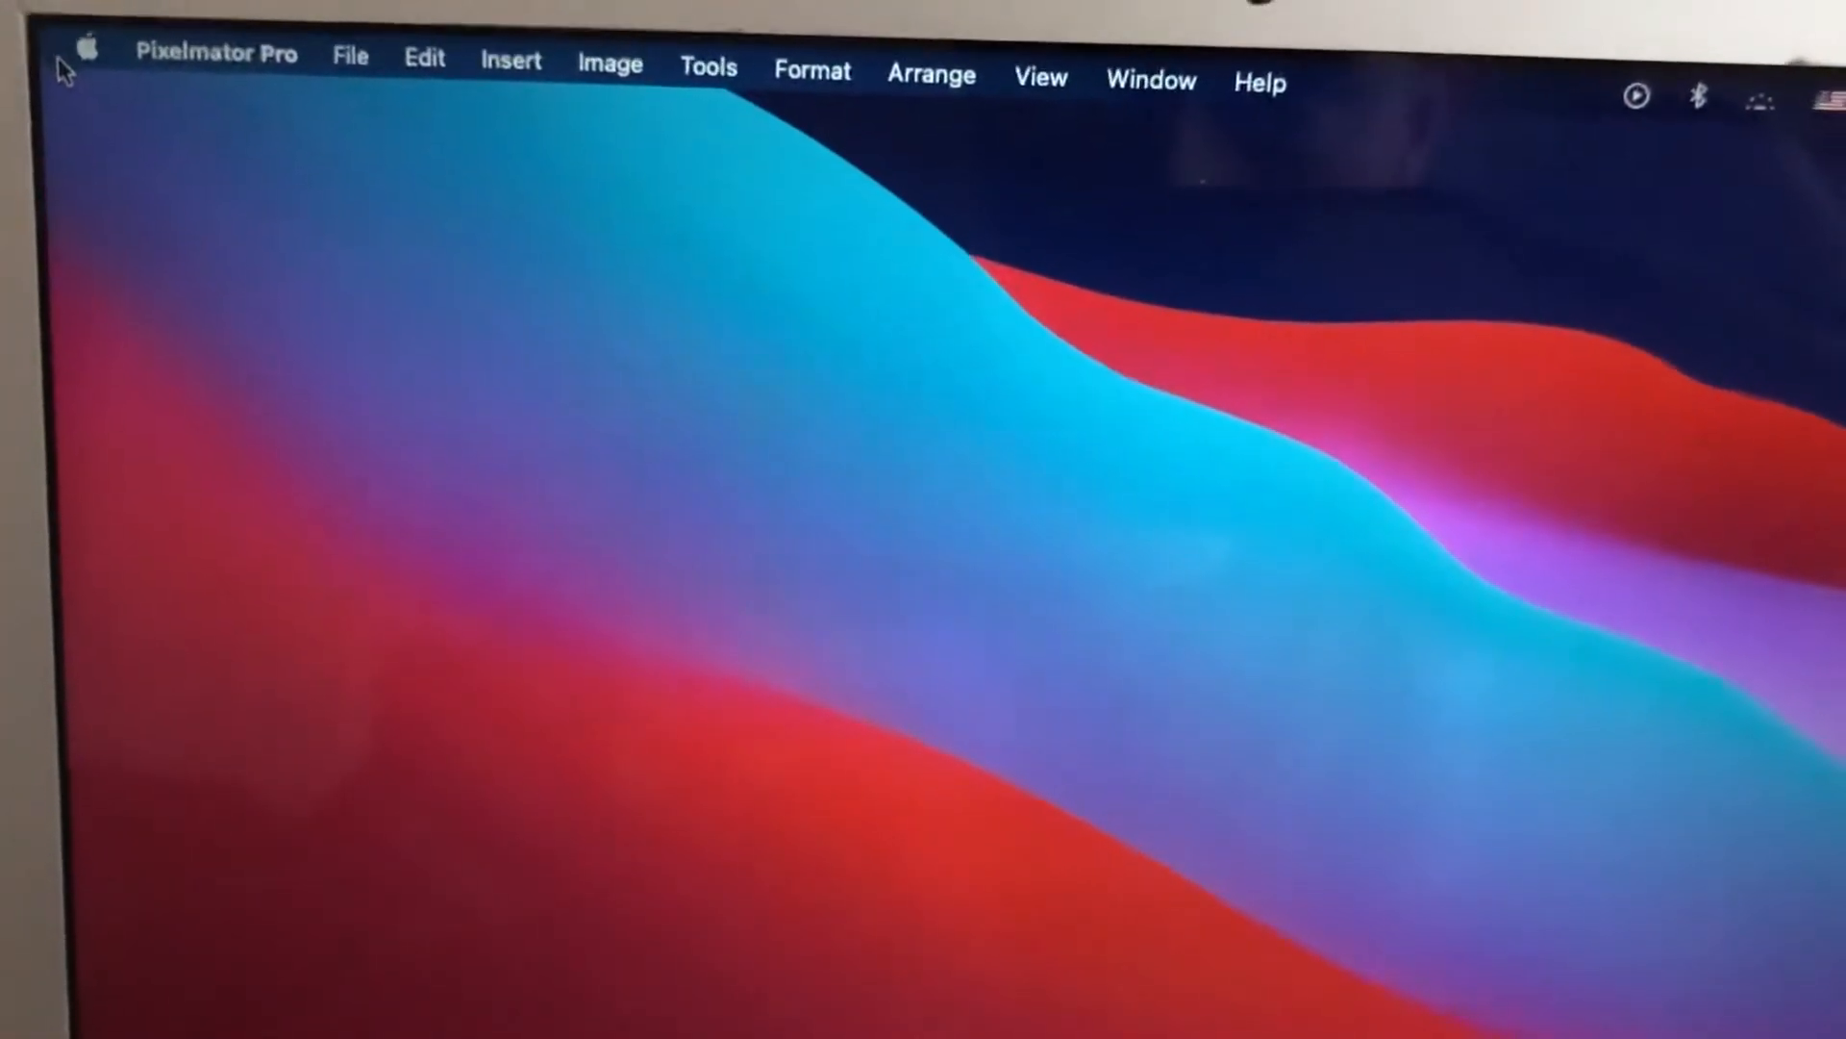
- Bring up the Apple menu bar area while Launchpad shows the installed apps
{"action": "left_click", "coordinate": [84, 46]}
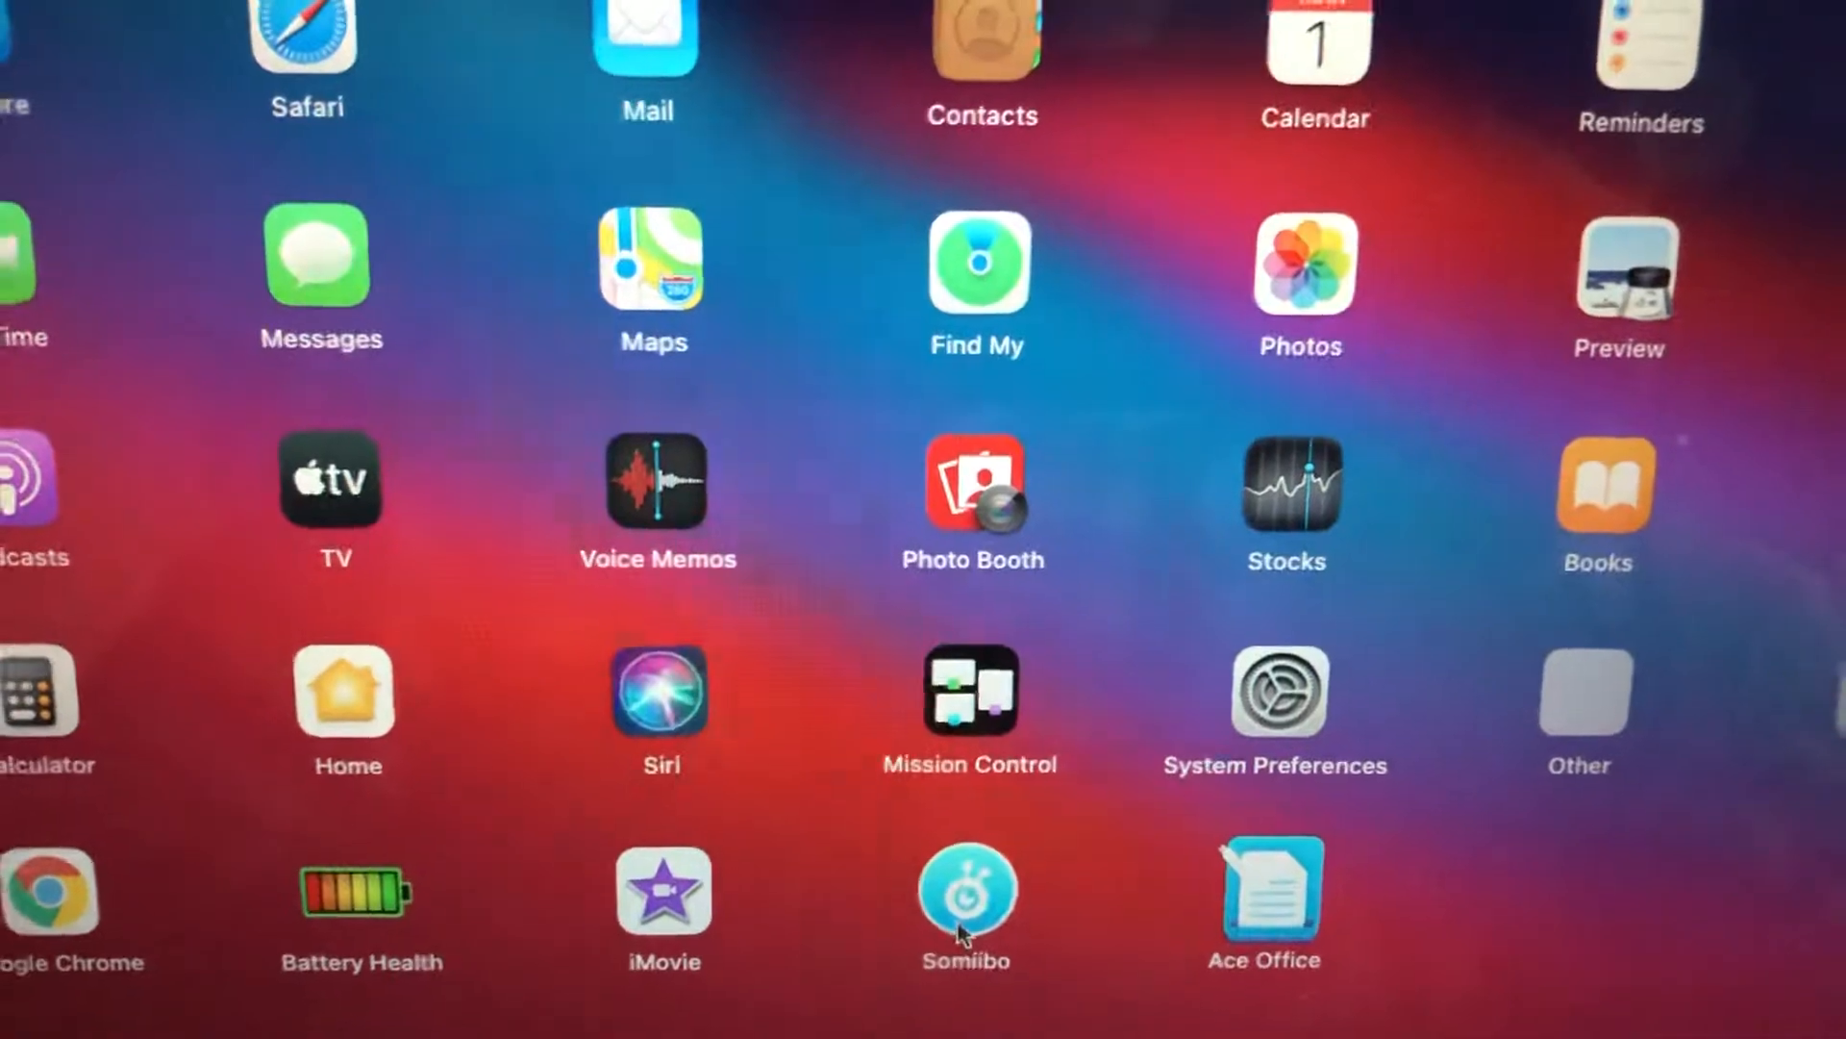
{"action": "mouse_move", "coordinate": [560, 666]}
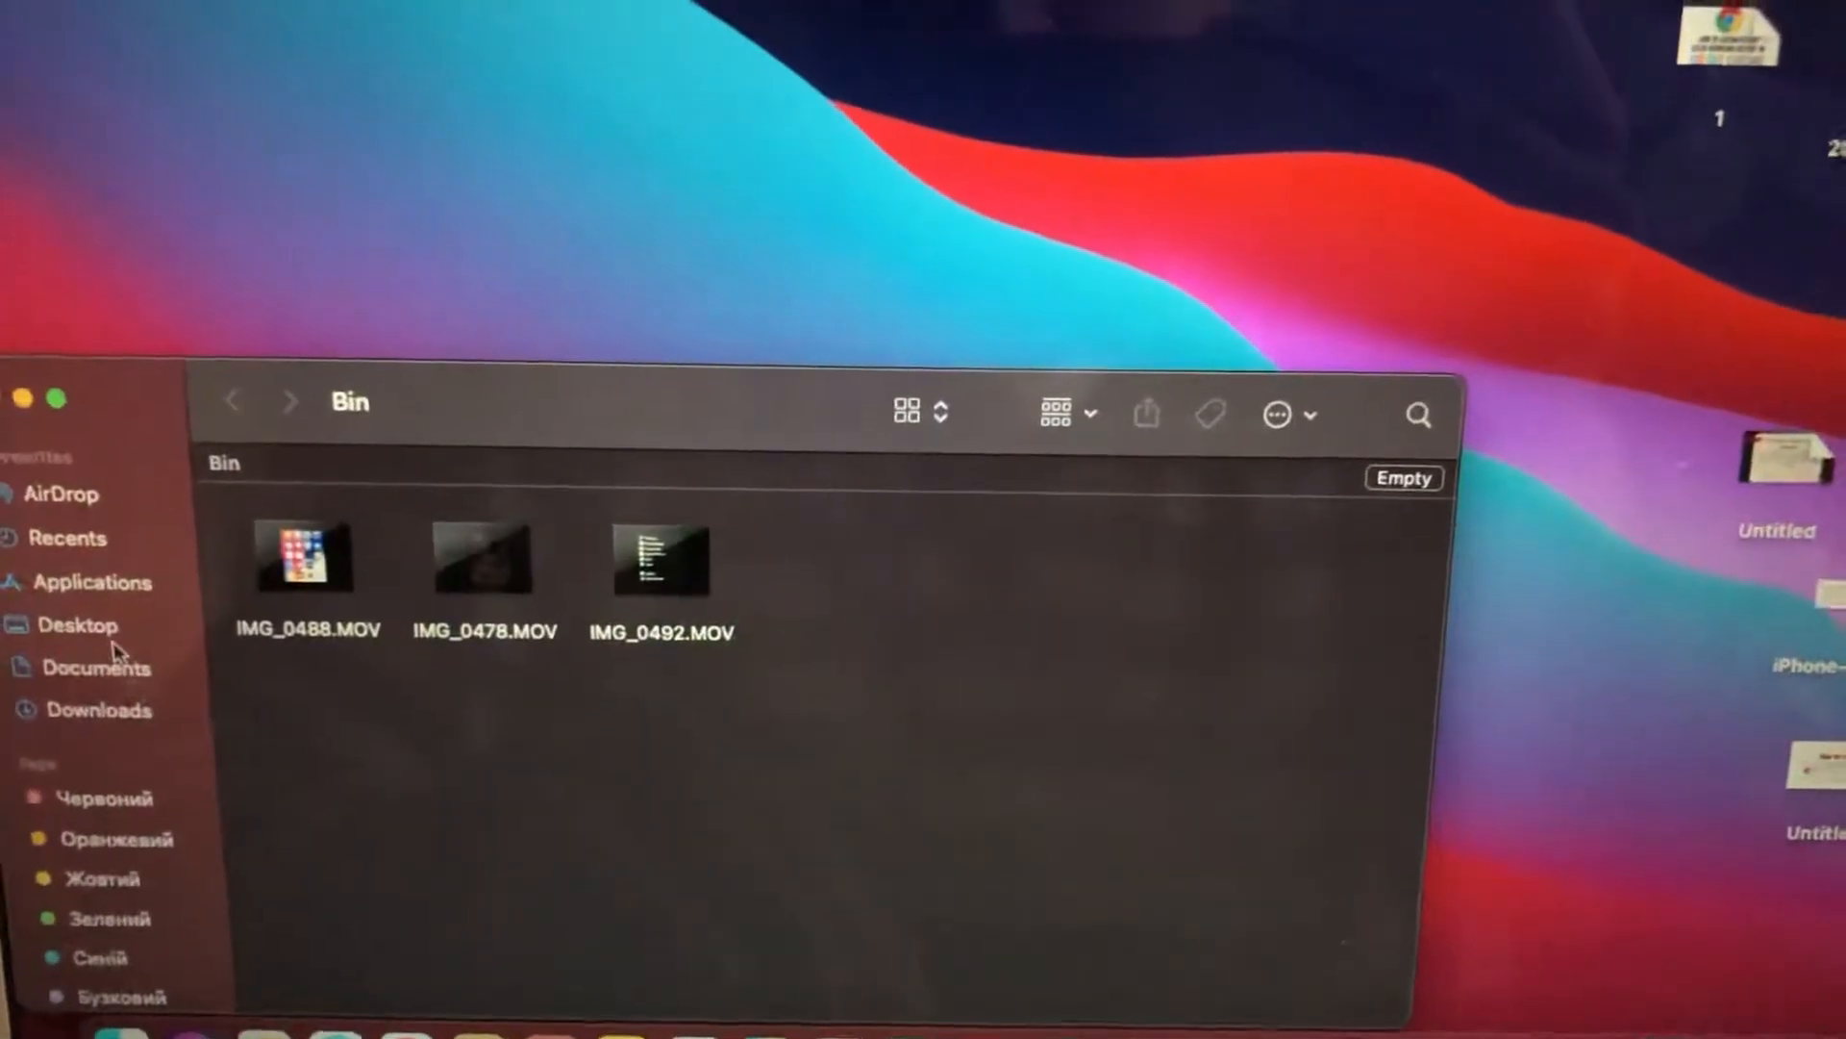
- Switch to the Applications folder and bring up the context menu for Somiibo
{"action": "left_click", "coordinate": [97, 575]}
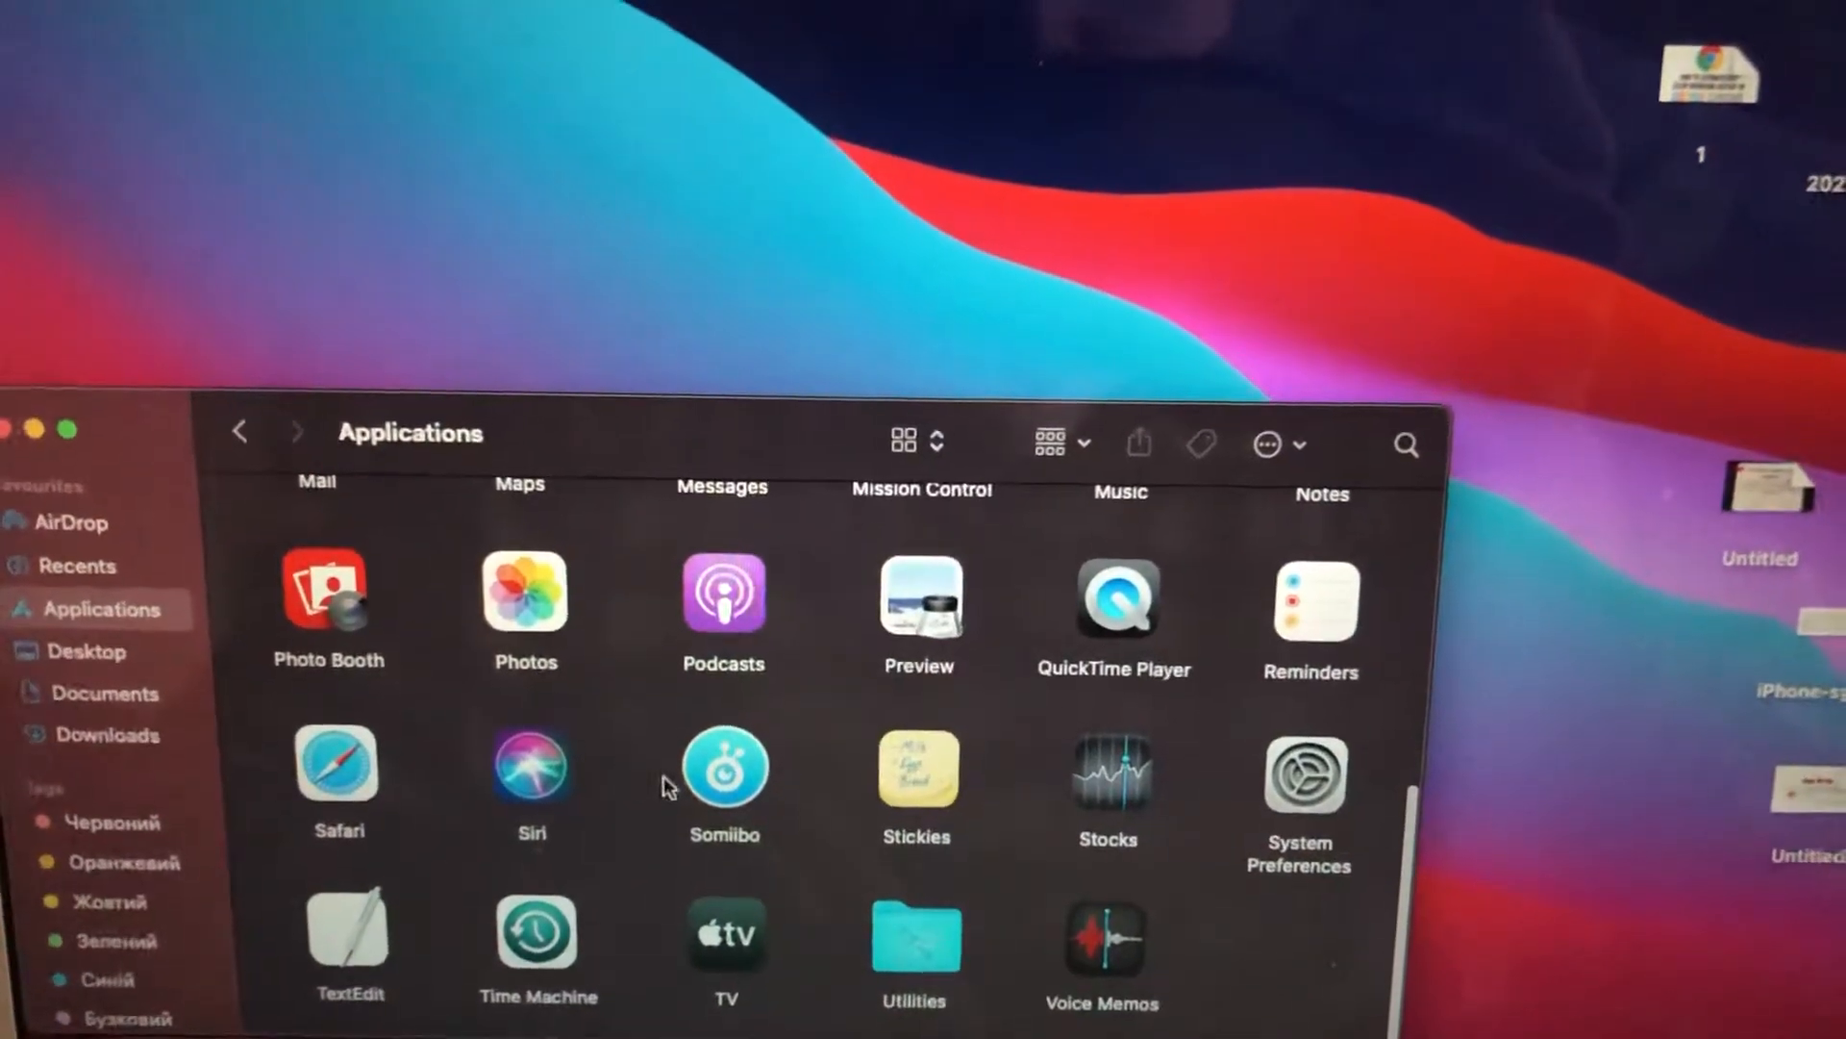
{"action": "right_click", "coordinate": [725, 771]}
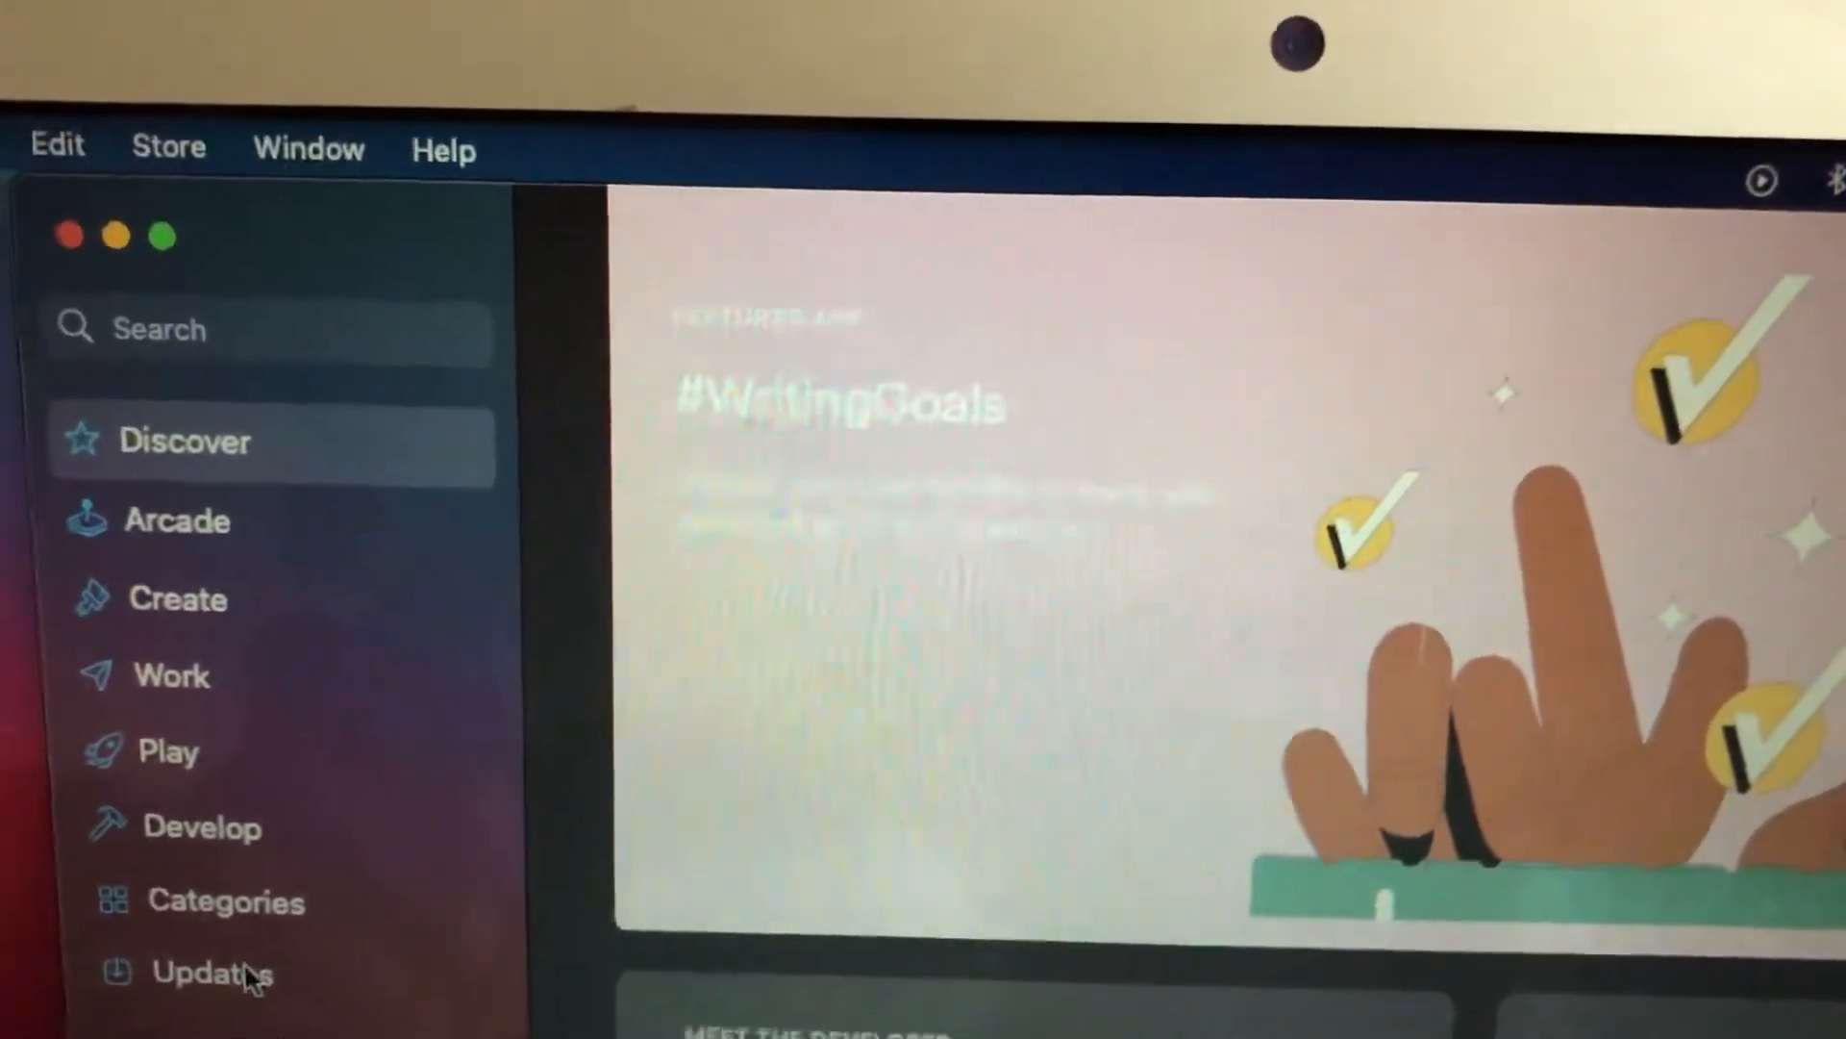
- Show the App Store Updates page, which reports no updates available
{"action": "left_click", "coordinate": [211, 973]}
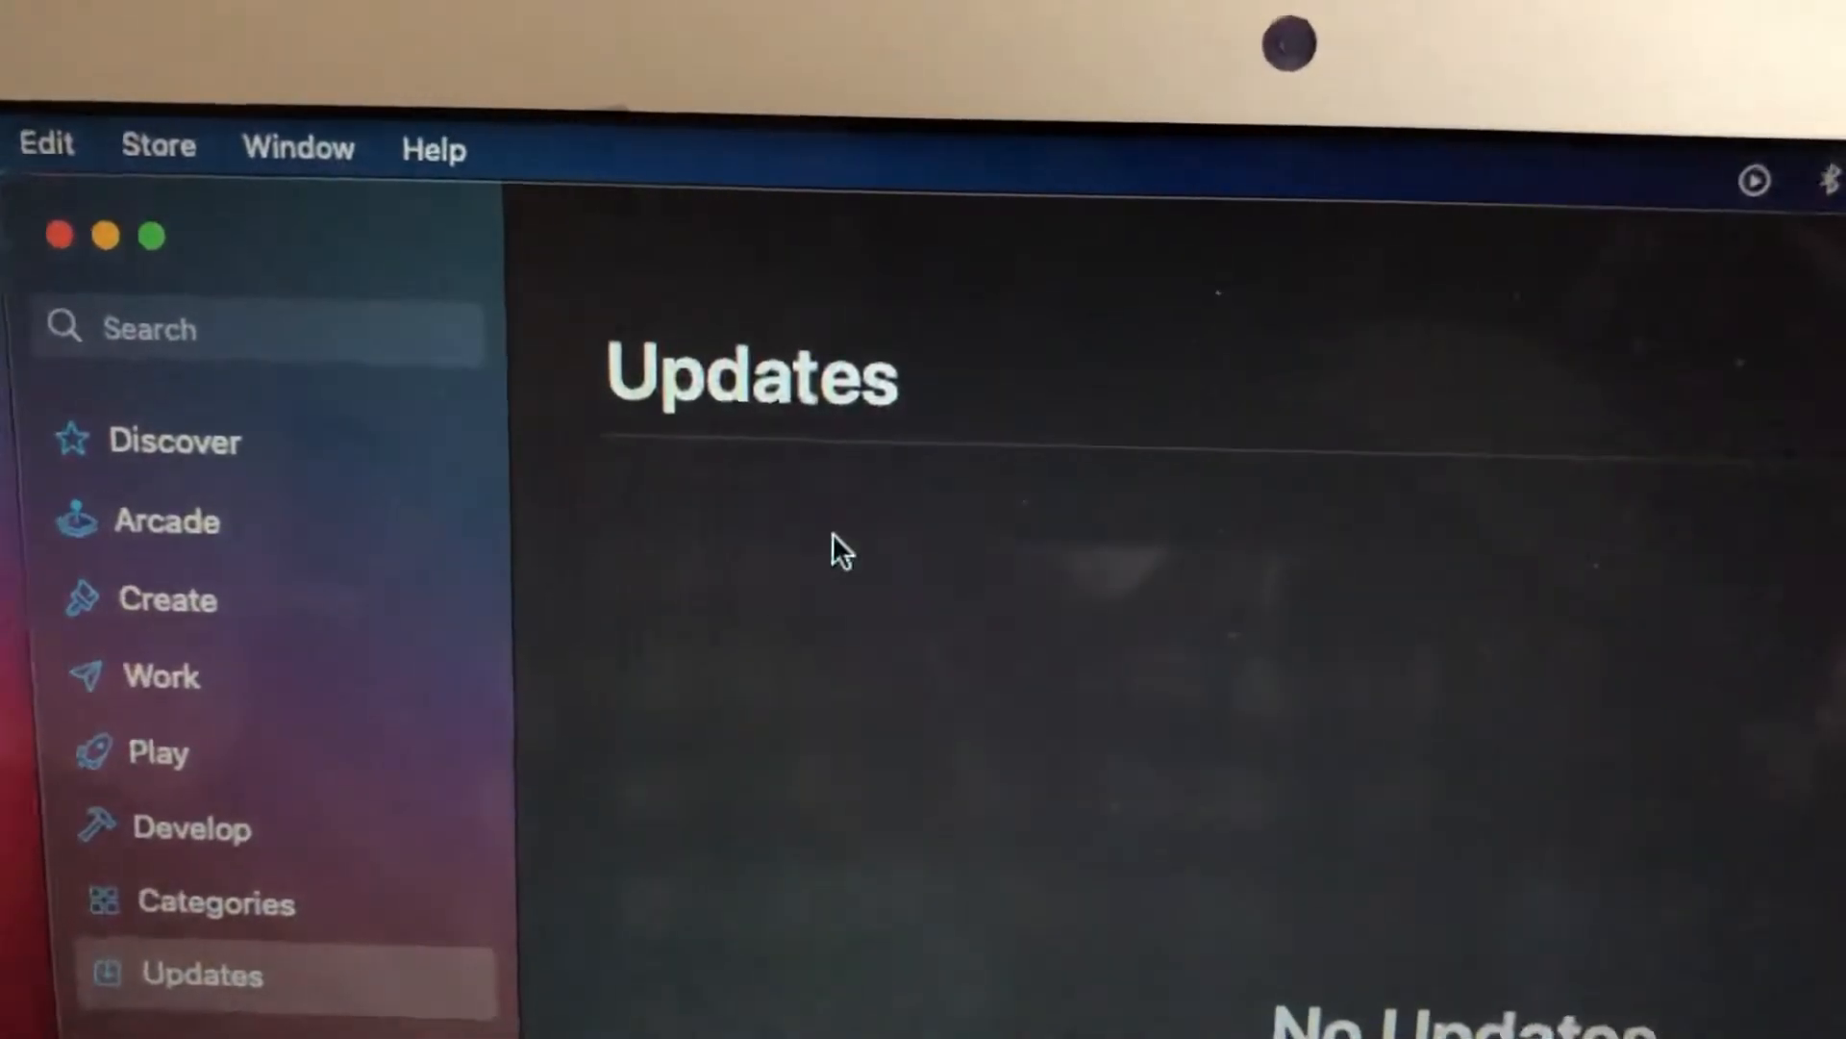